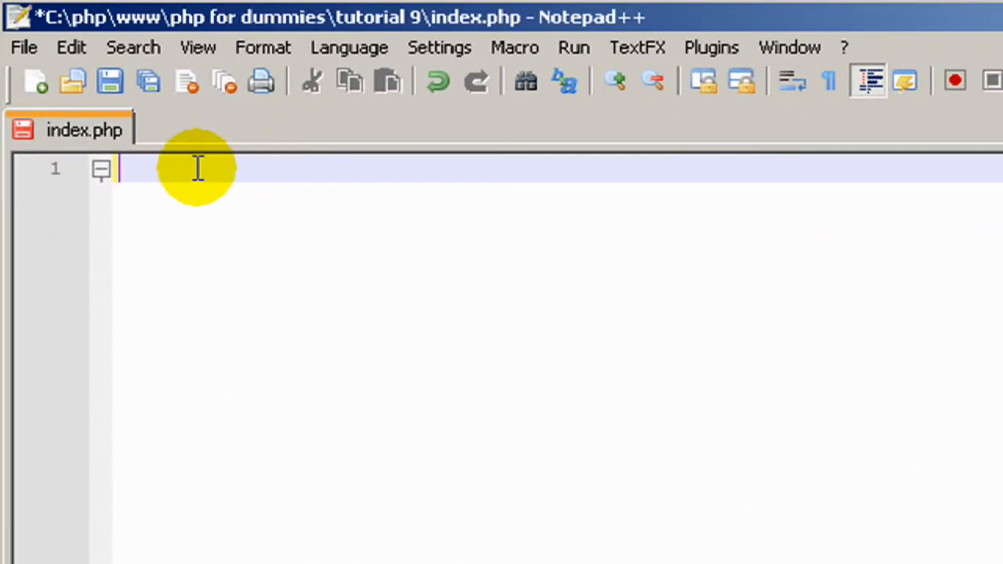
{"action": "mouse_move", "coordinate": [270, 173]}
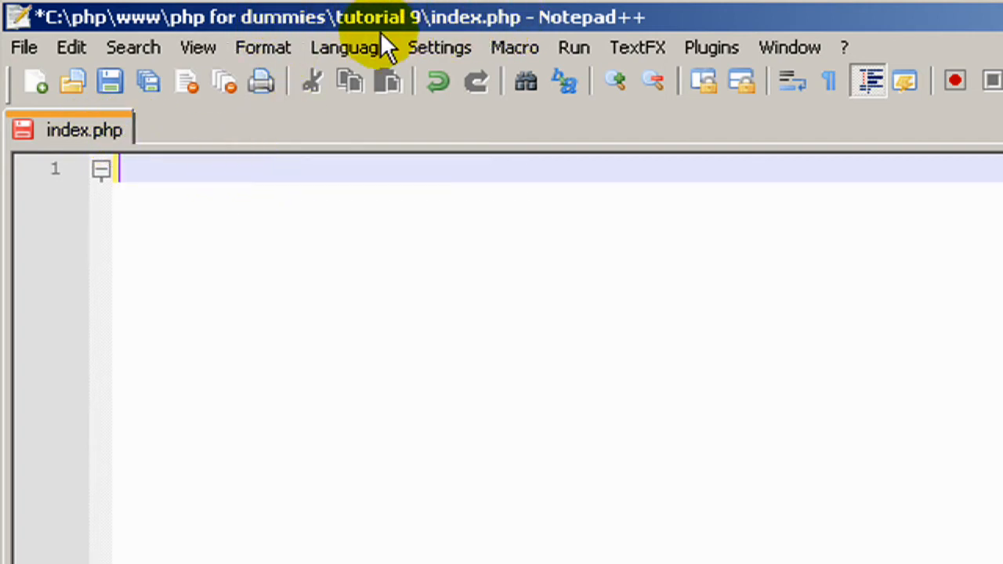
{"action": "mouse_move", "coordinate": [201, 182]}
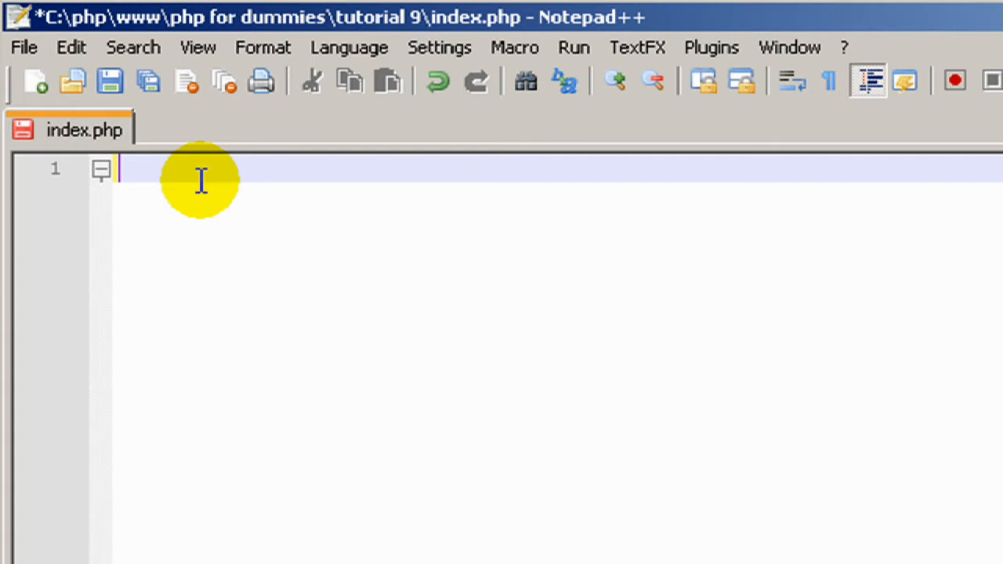
Step: Begin the <?php block and declare $number = 0
{"action": "type", "text": "<"}
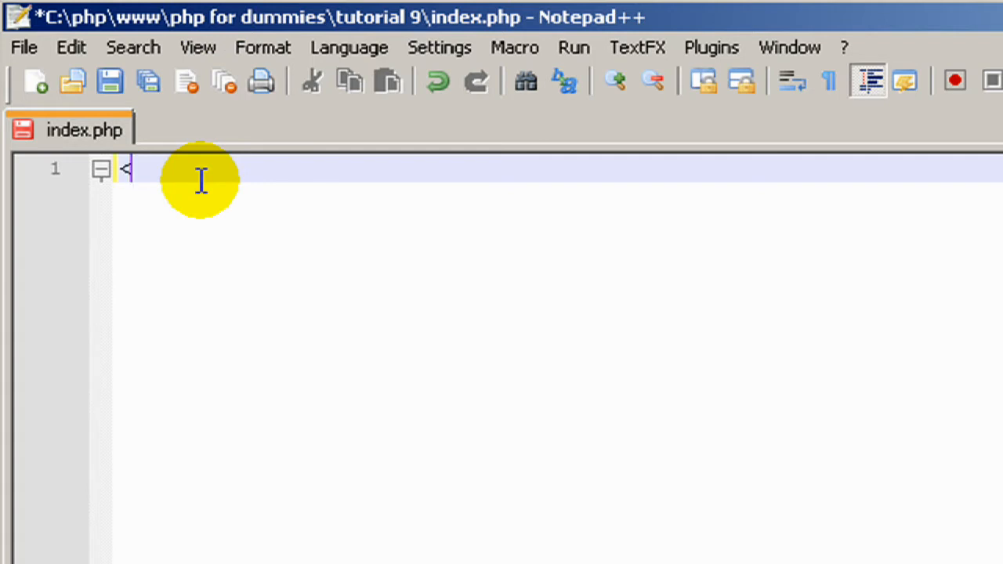
{"action": "type", "text": "?php"}
{"action": "type", "text": "?>"}
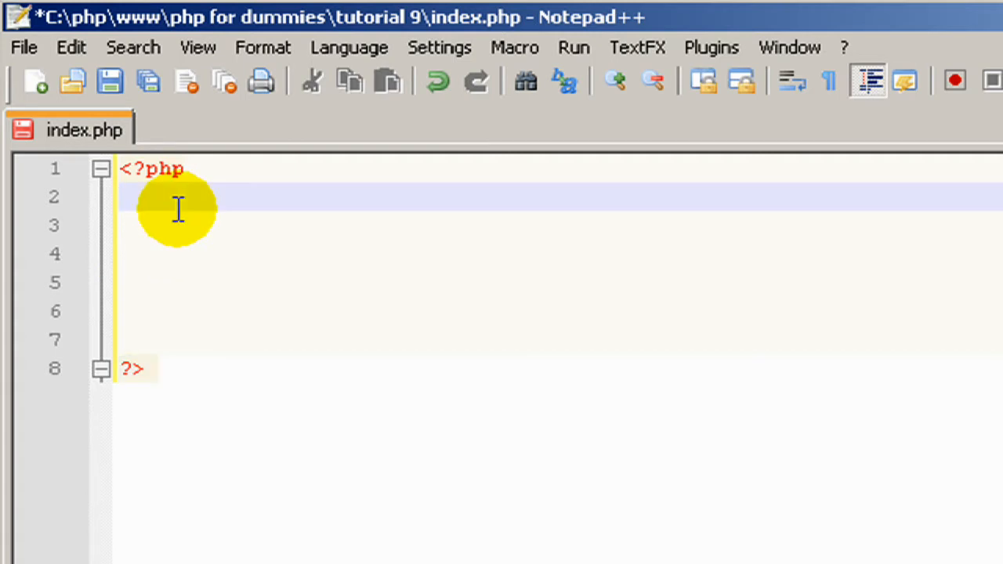
{"action": "type", "text": "$"}
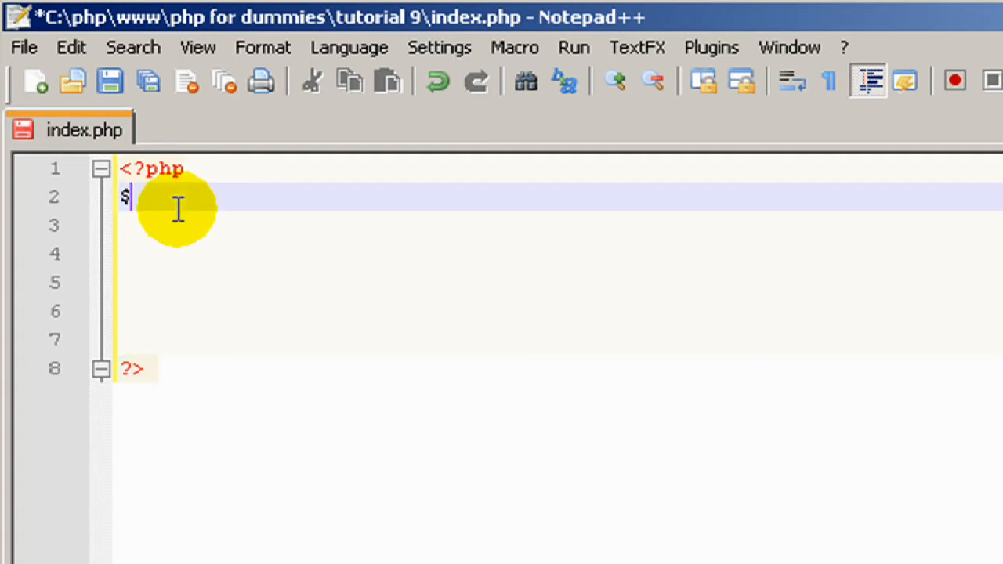
{"action": "type", "text": "numbert"}
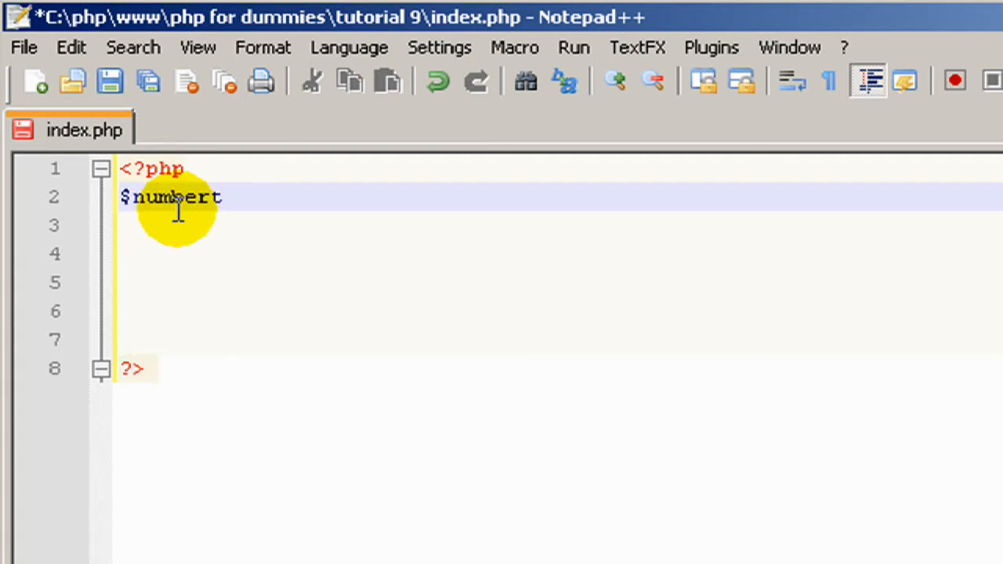
{"action": "type", "text": "= 0;"}
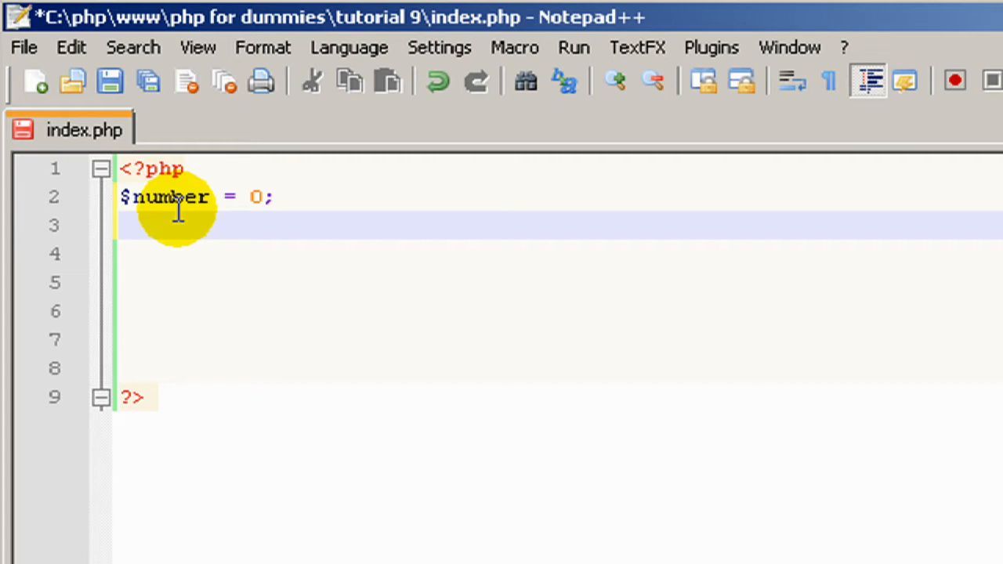
Step: Sketch a while(condition){ code } skeleton with its closing brace
{"action": "type", "text": "whi"}
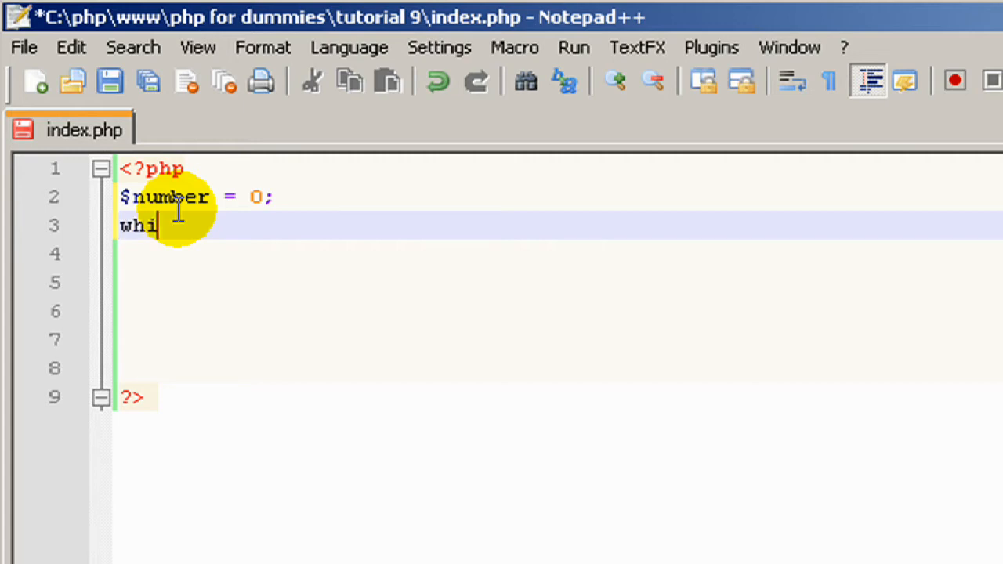
{"action": "type", "text": "le()"}
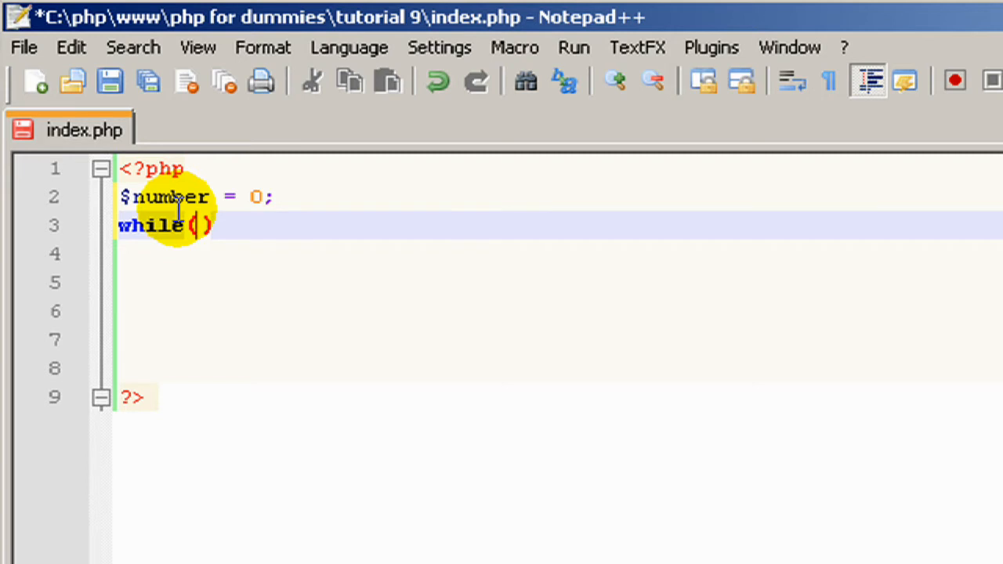
{"action": "type", "text": "condition"}
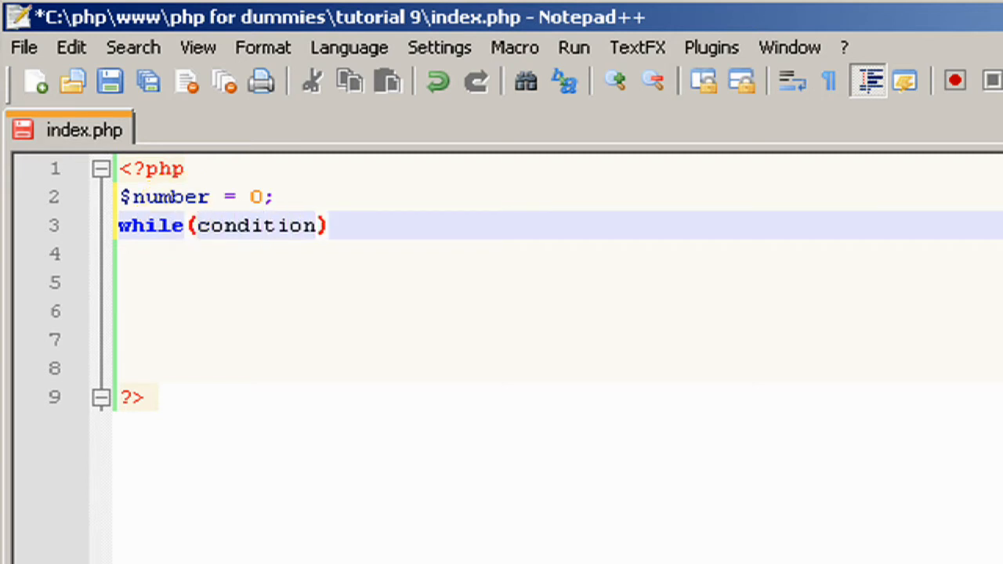
{"action": "type", "text": "{"}
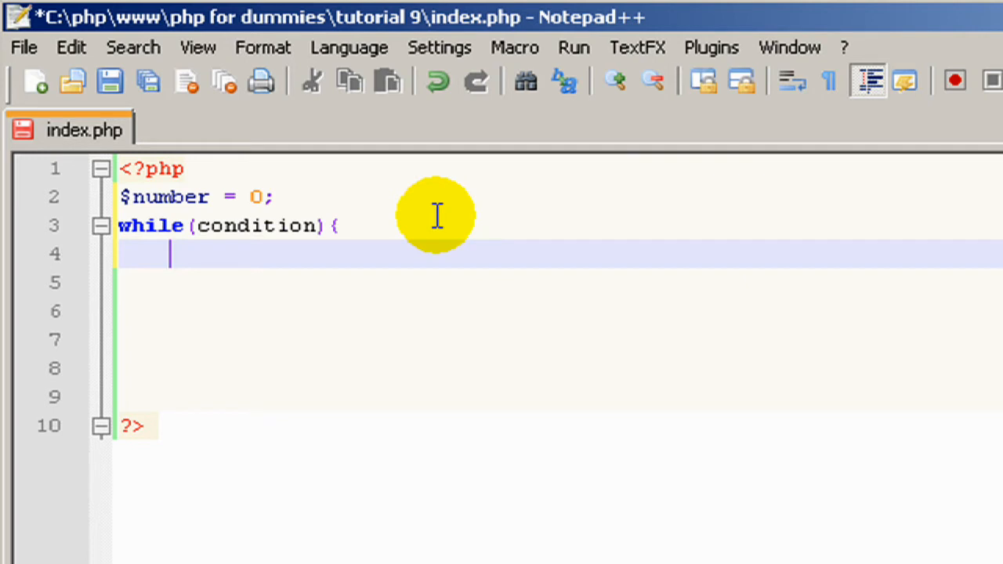
{"action": "type", "text": "code"}
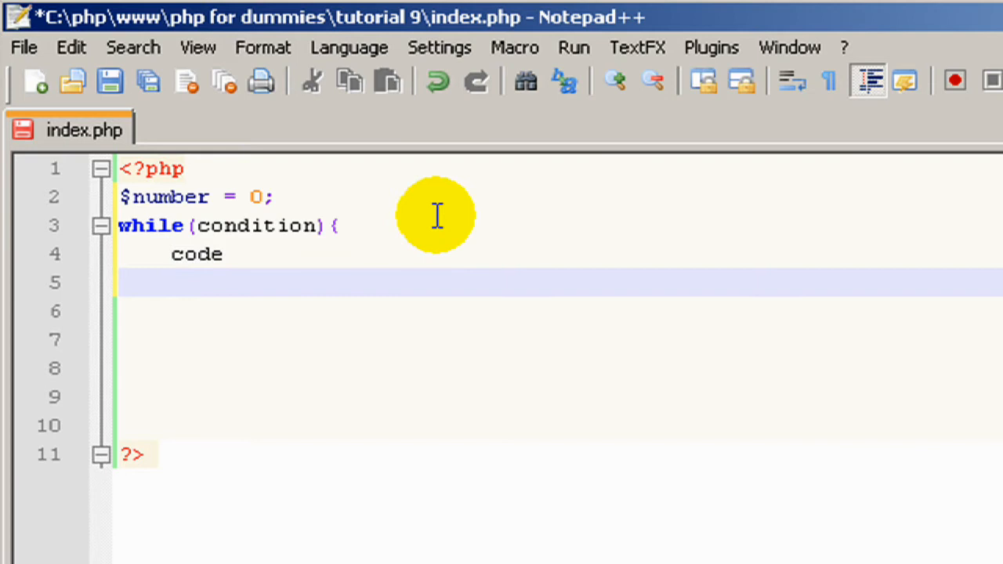
{"action": "type", "text": "}"}
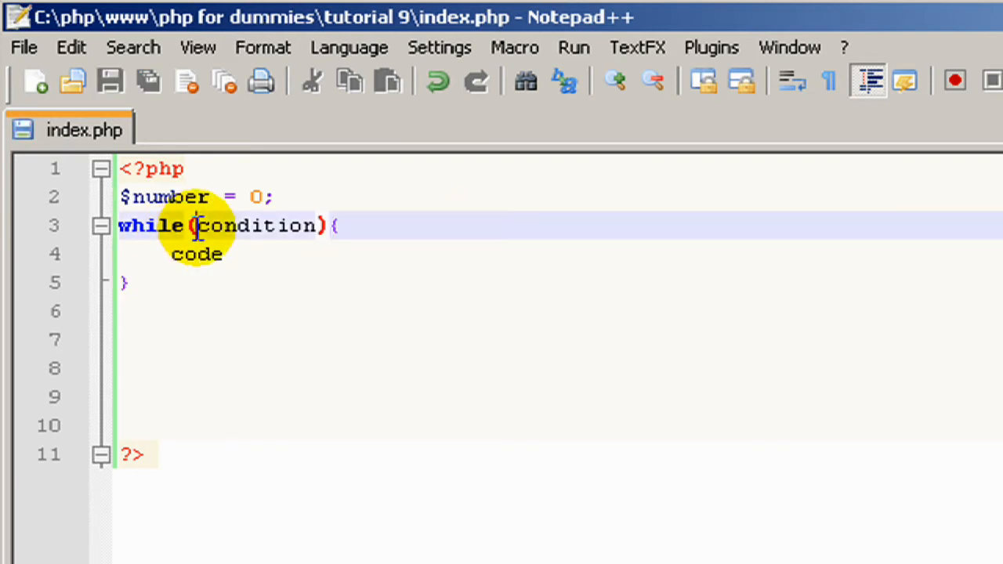
Step: Replace the placeholder condition with $number<10
{"action": "double_click", "coordinate": [254, 225]}
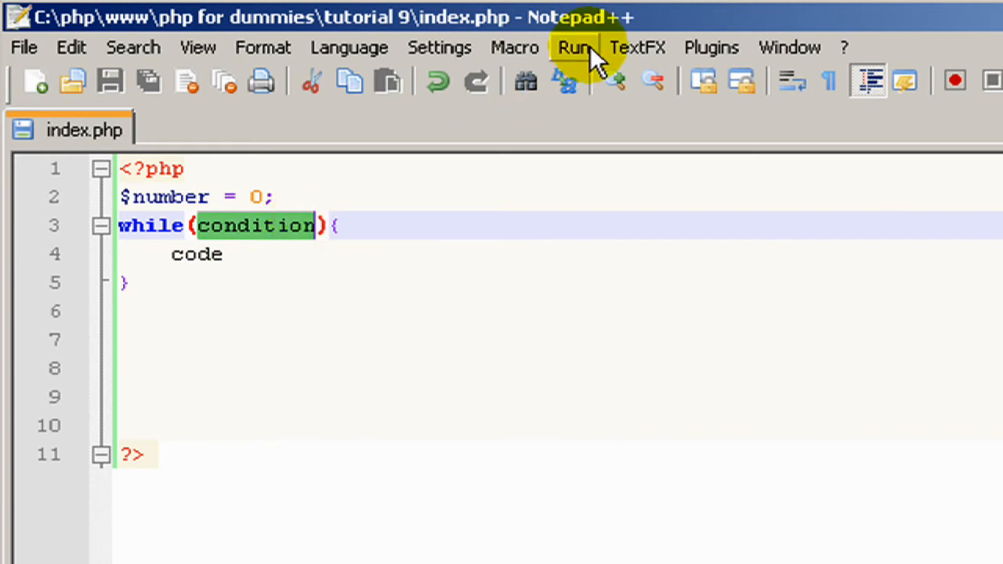
{"action": "type", "text": "$){"}
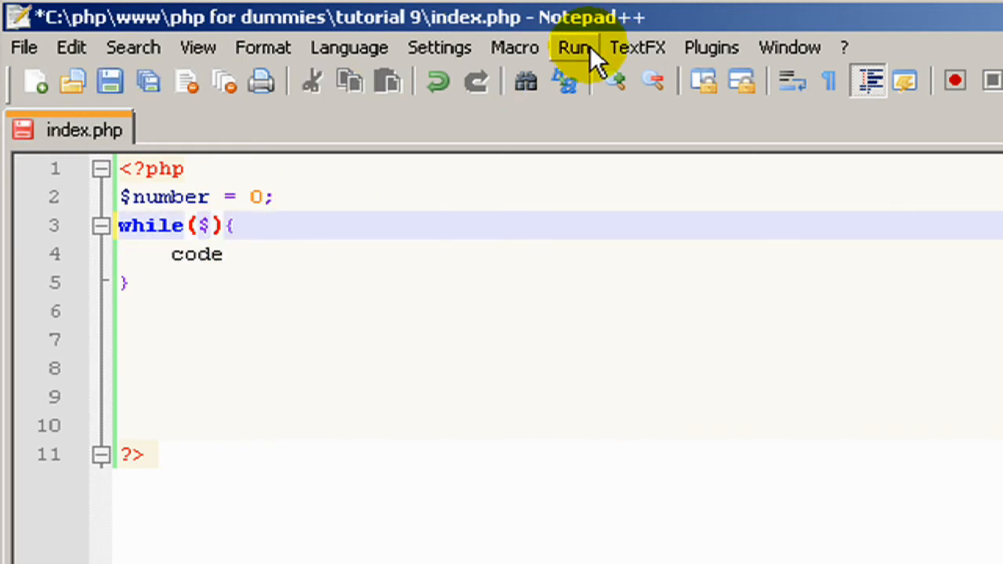
{"action": "type", "text": "number<"}
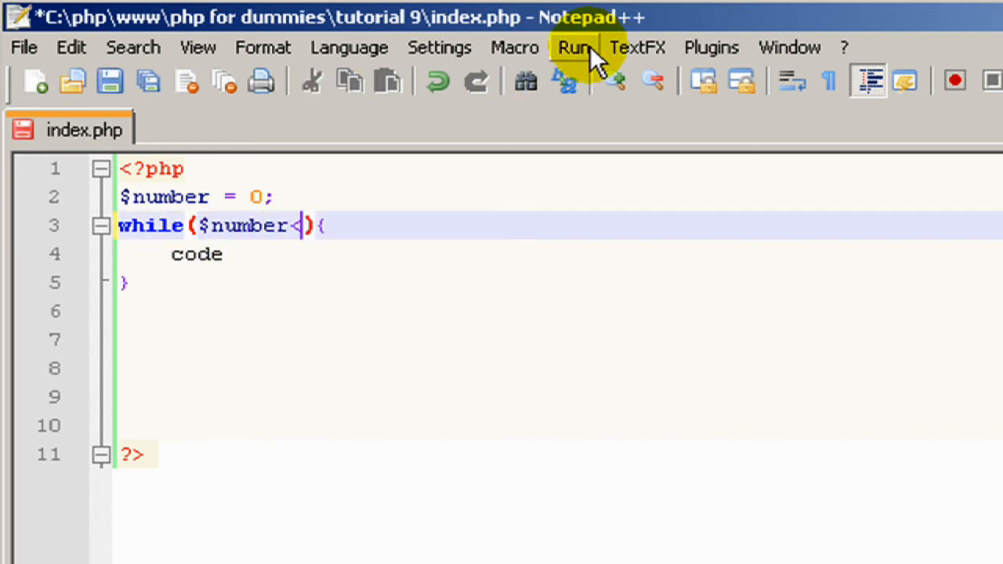
{"action": "type", "text": "10"}
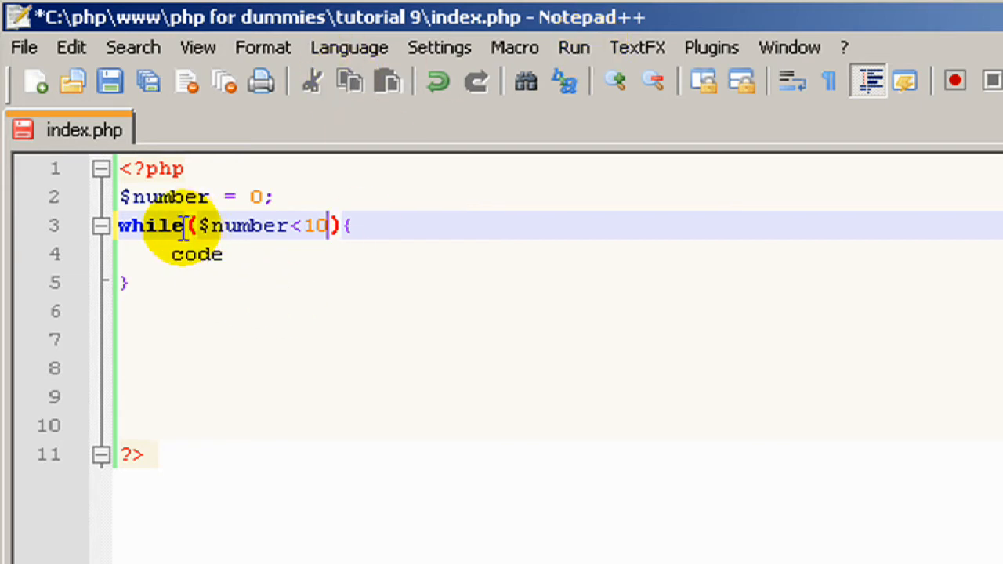
Step: Make the loop echo "The number is now " . $number . ".";
{"action": "type", "text": "ech"}
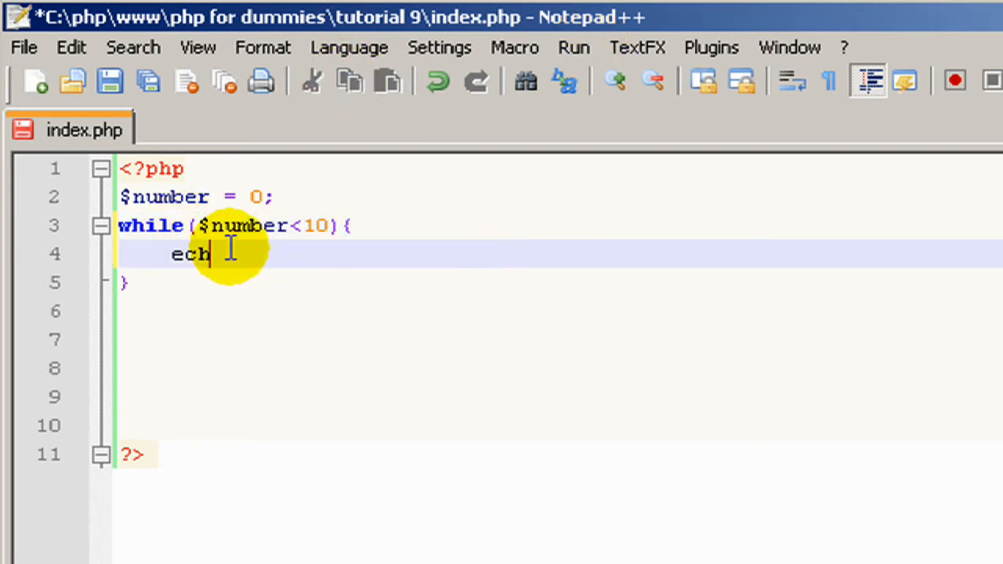
{"action": "type", "text": "o \"The"}
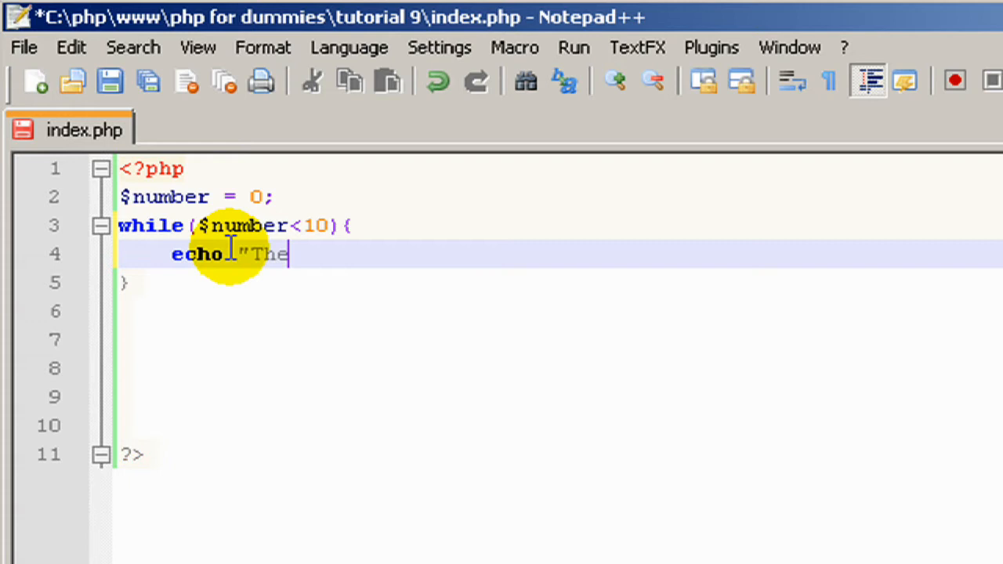
{"action": "type", "text": "number is"}
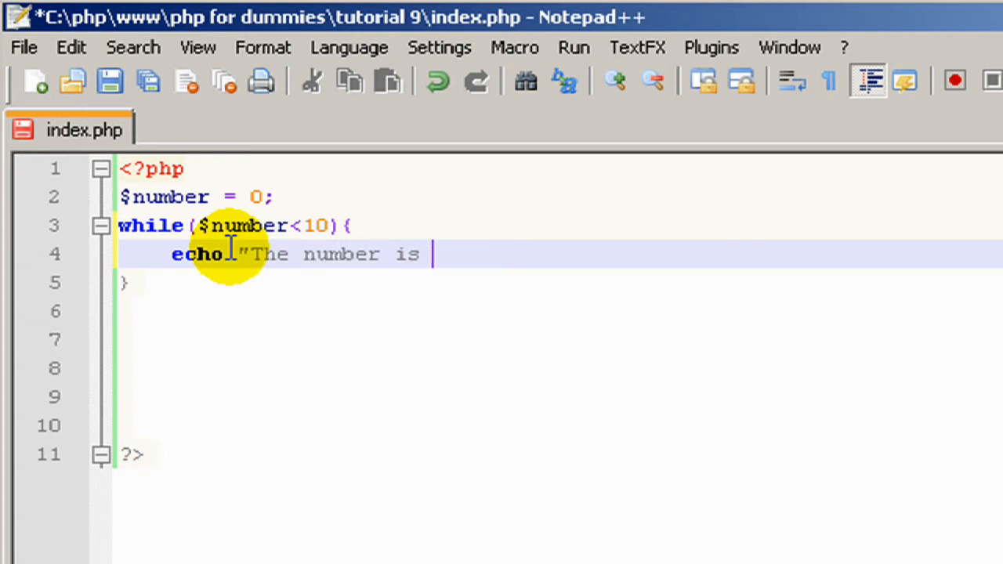
{"action": "type", "text": "now \""}
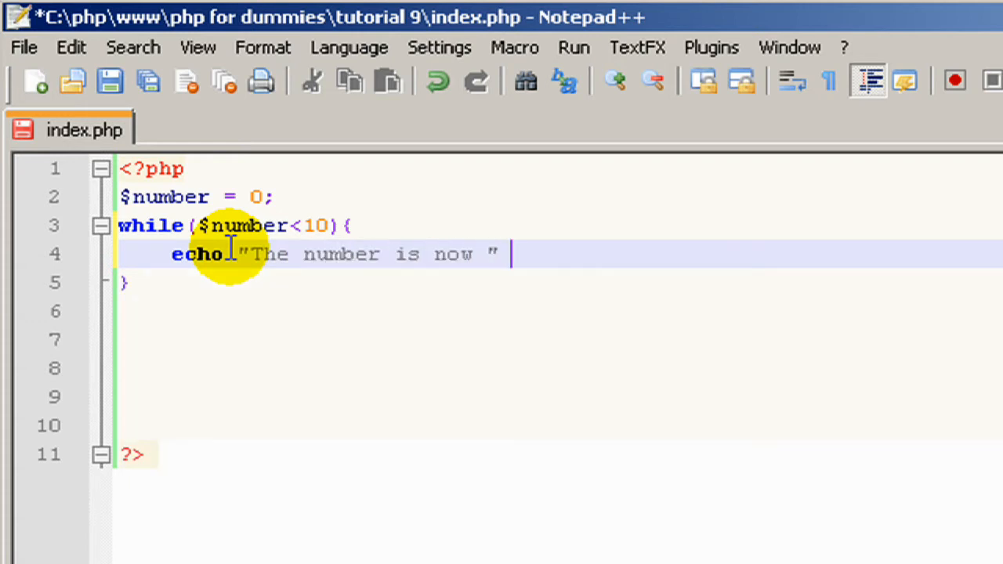
{"action": "type", "text": "."}
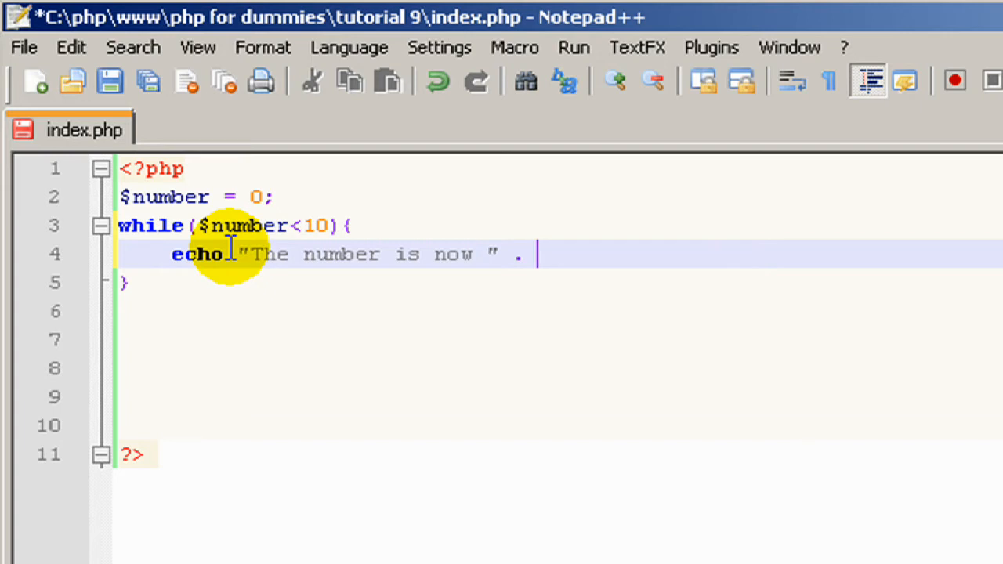
{"action": "type", "text": "$numb"}
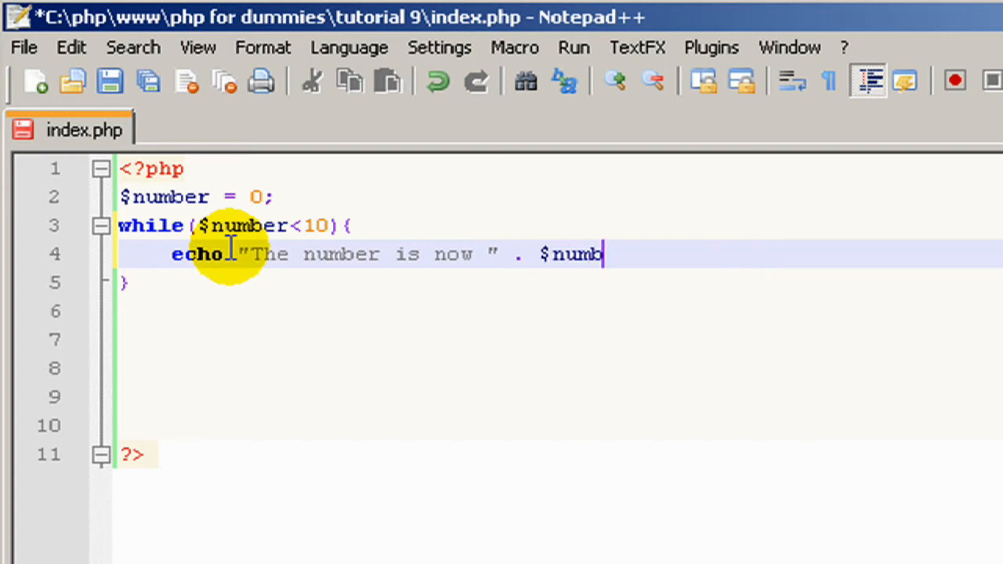
{"action": "type", "text": "er"}
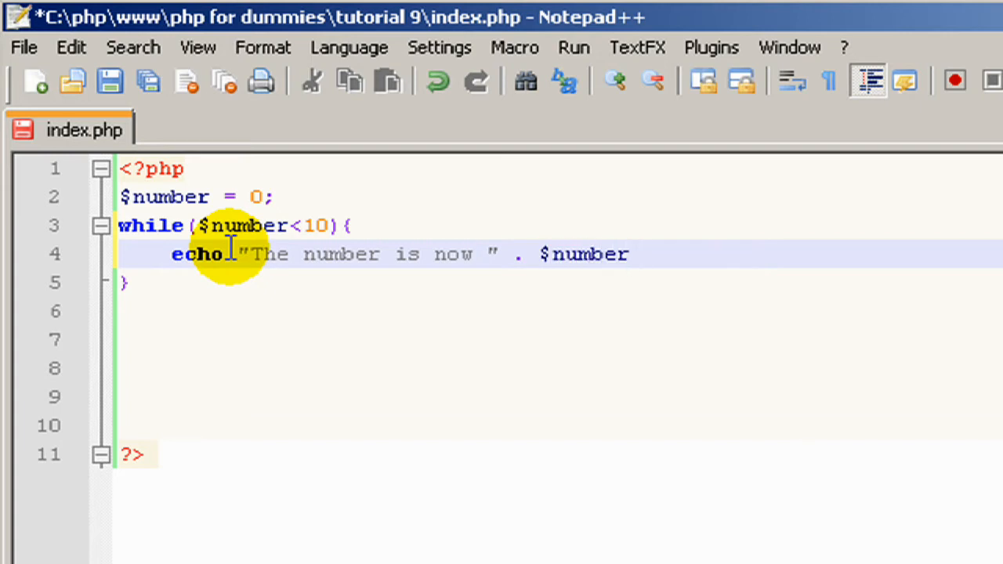
{"action": "type", "text": ". \".\";"}
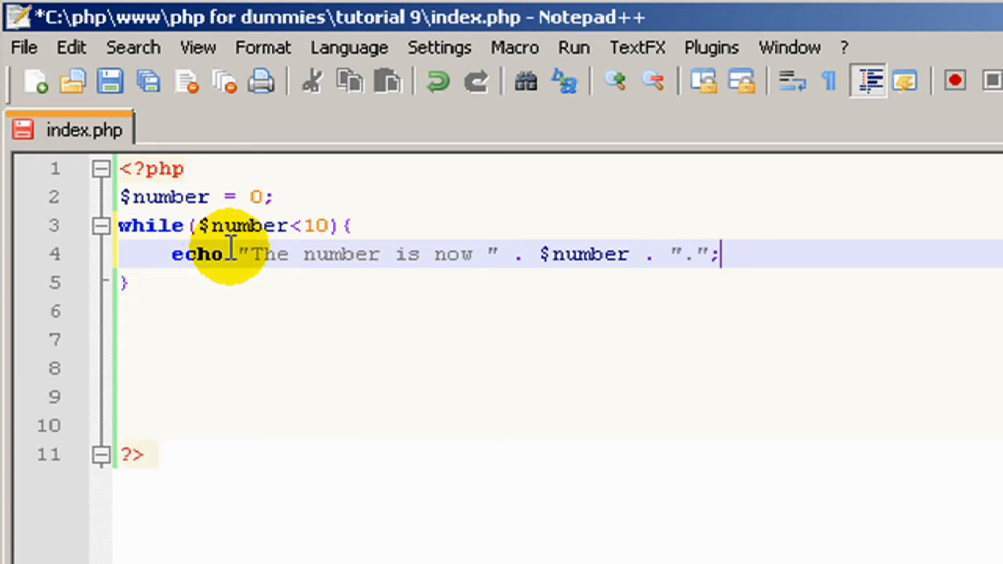
{"action": "key", "text": "Enter"}
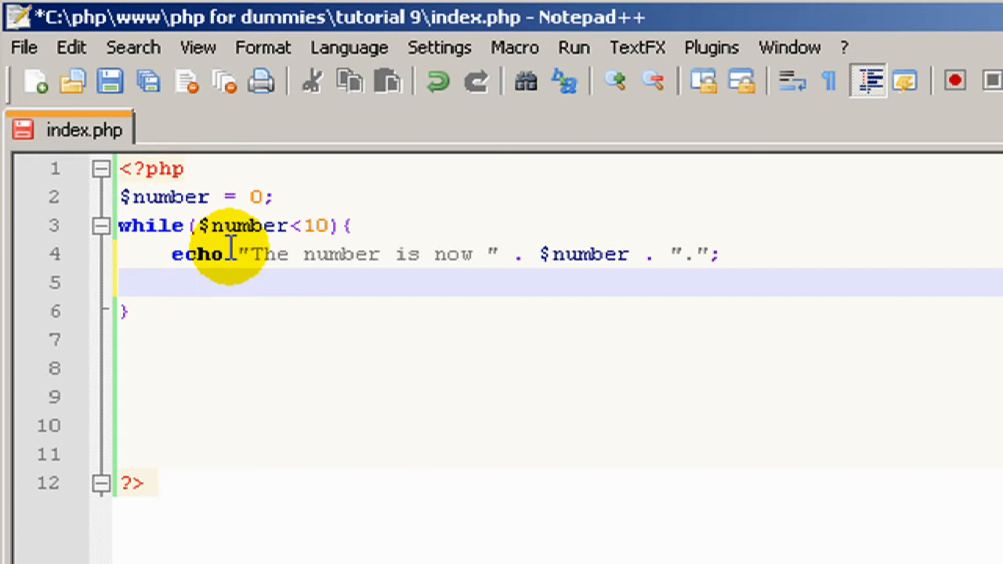
Step: Increment the counter with $number++; and save the script
{"action": "type", "text": "$nu"}
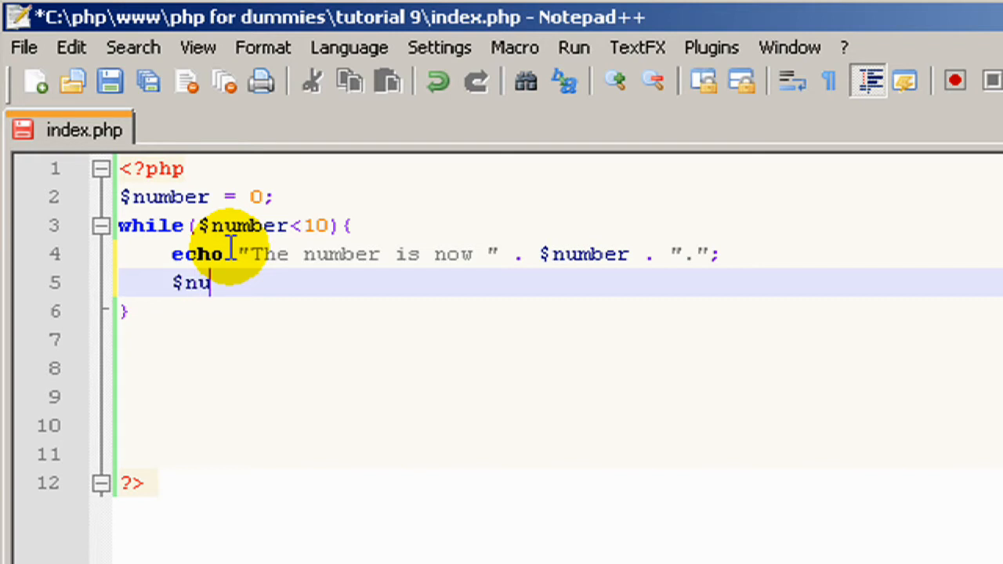
{"action": "type", "text": "mber = $nu"}
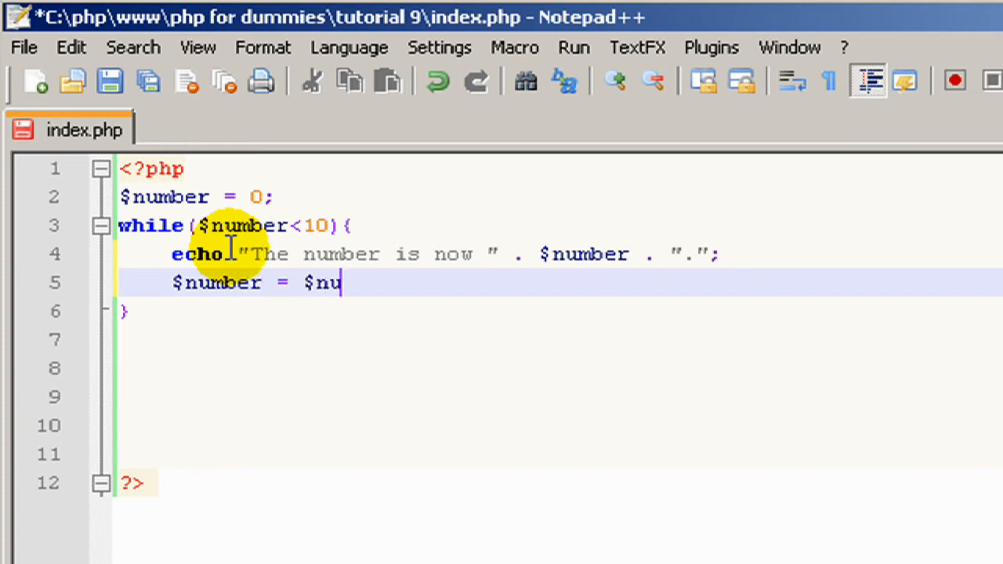
{"action": "type", "text": "mber+1"}
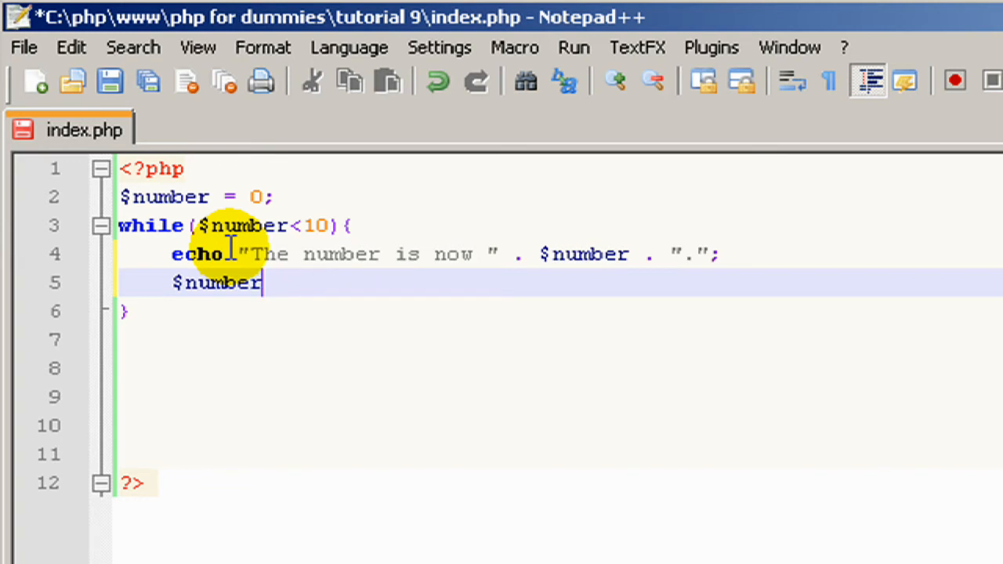
{"action": "type", "text": "++"}
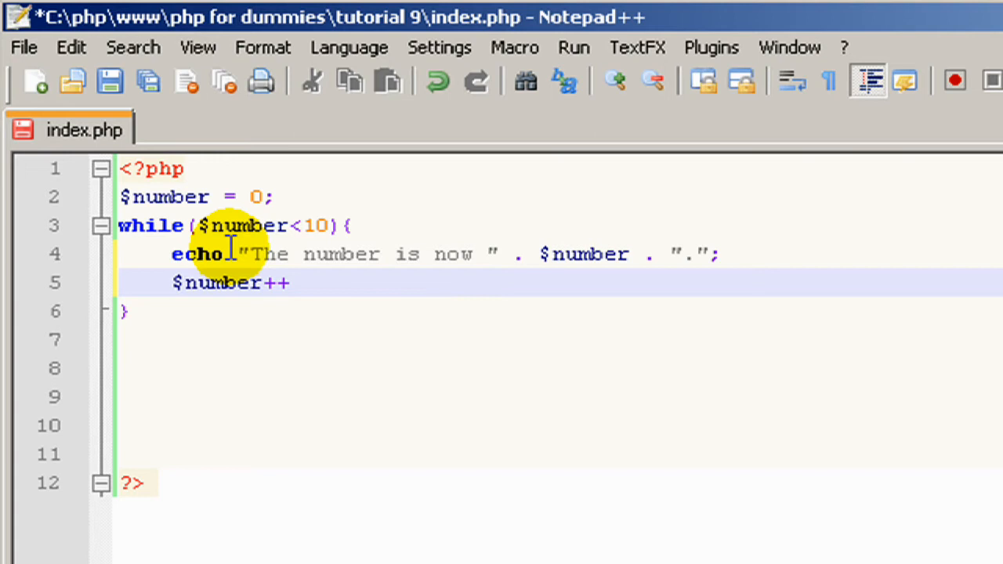
{"action": "type", "text": ";"}
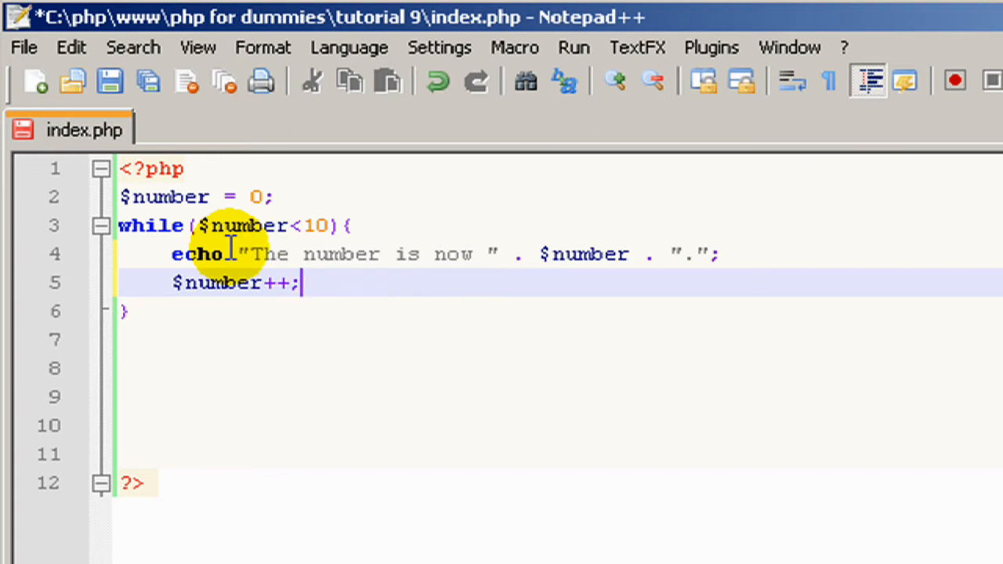
{"action": "key", "text": "Ctrl+s"}
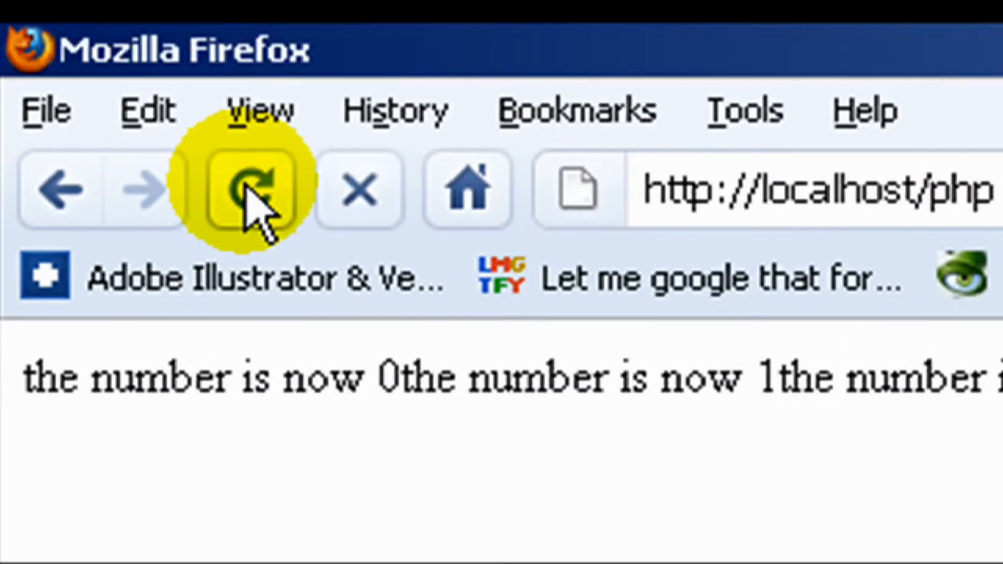
Step: Reload the Firefox page to see the sentences for 0 through 9
{"action": "left_click", "coordinate": [251, 188]}
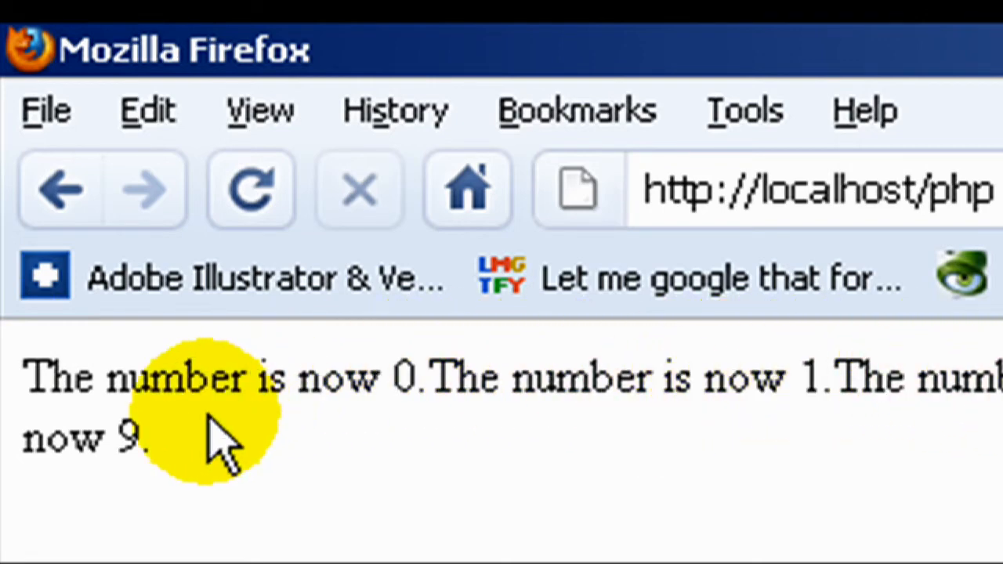
{"action": "mouse_move", "coordinate": [172, 478]}
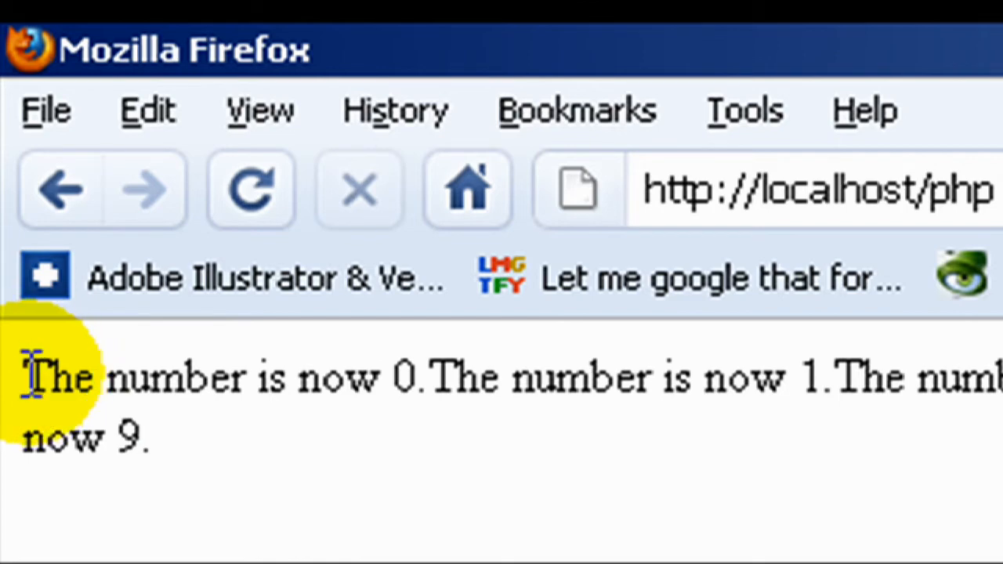
{"action": "mouse_move", "coordinate": [389, 380]}
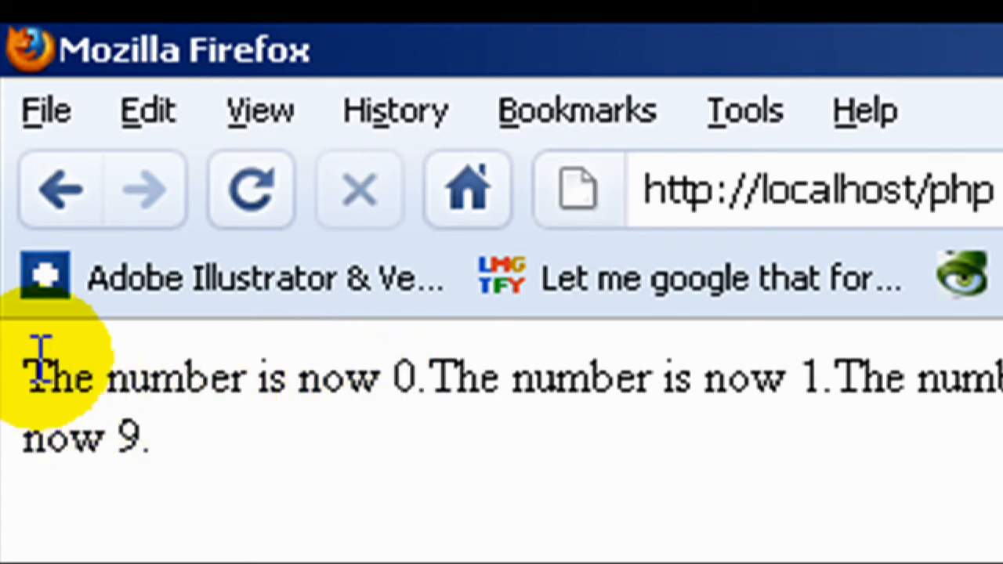
{"action": "mouse_move", "coordinate": [133, 447]}
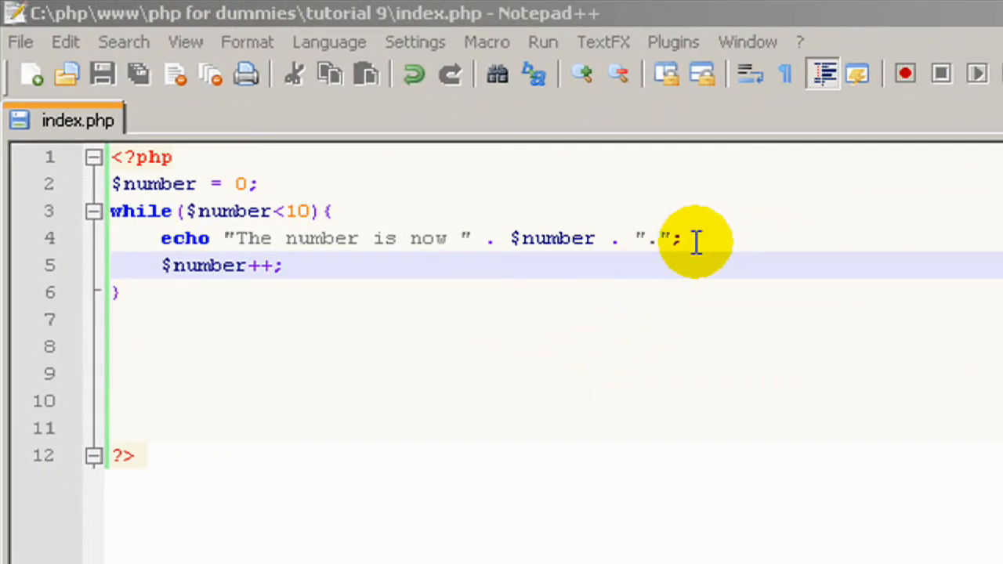
Step: Add a second echo "<br>" line after the sentence echo inside the loop
{"action": "key", "text": "Enter"}
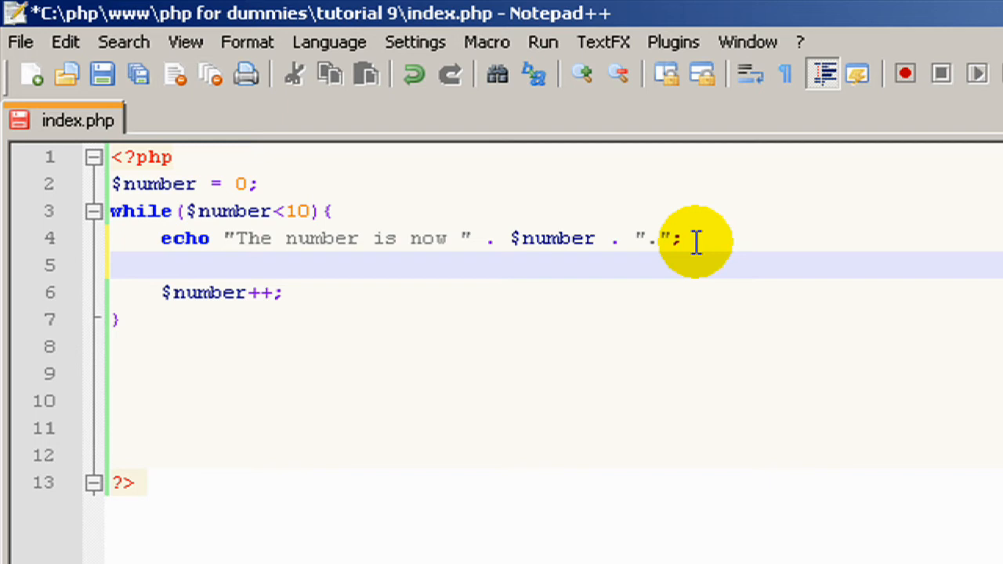
{"action": "type", "text": "echo"}
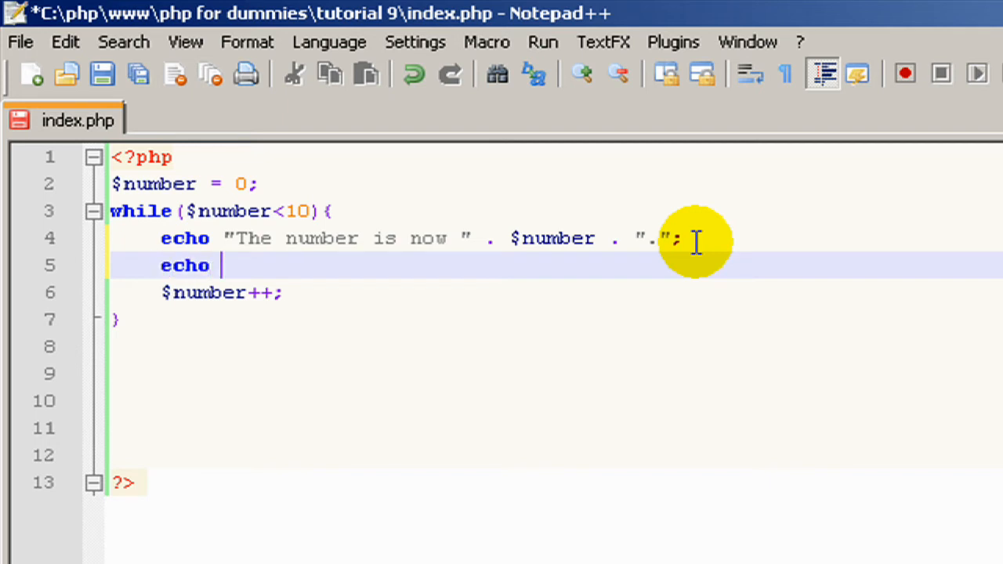
{"action": "type", "text": "\""}
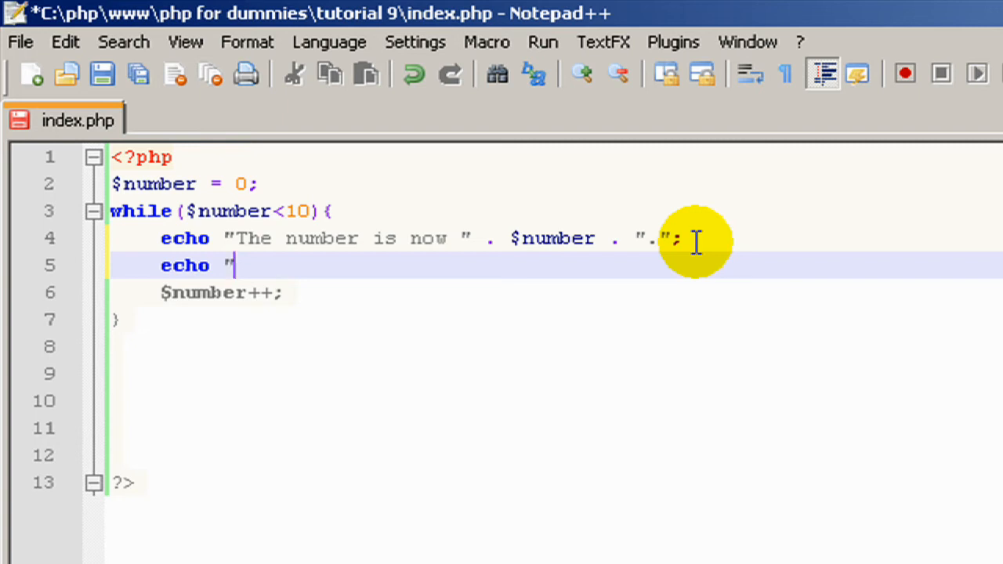
{"action": "type", "text": "<br>"}
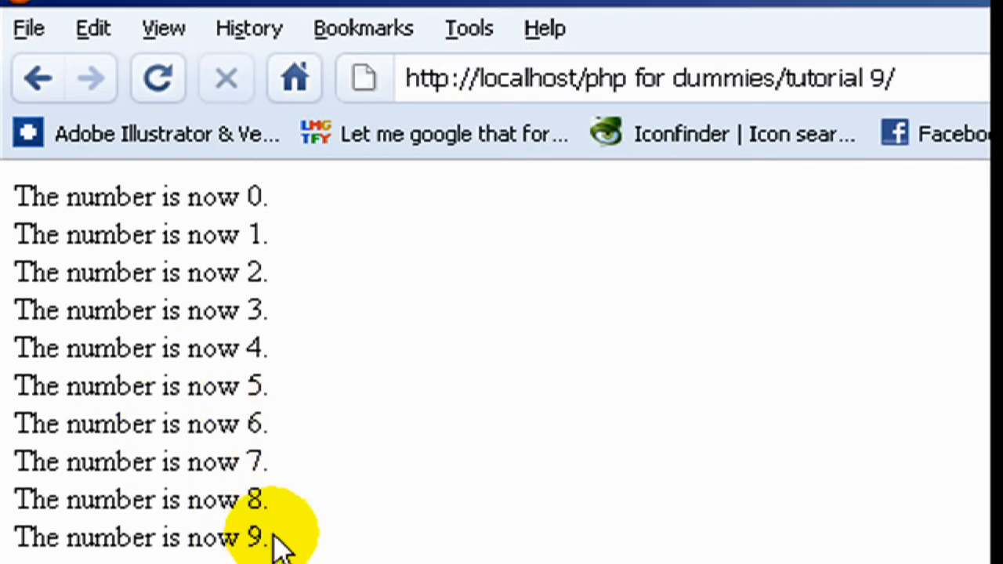
{"action": "mouse_move", "coordinate": [227, 405]}
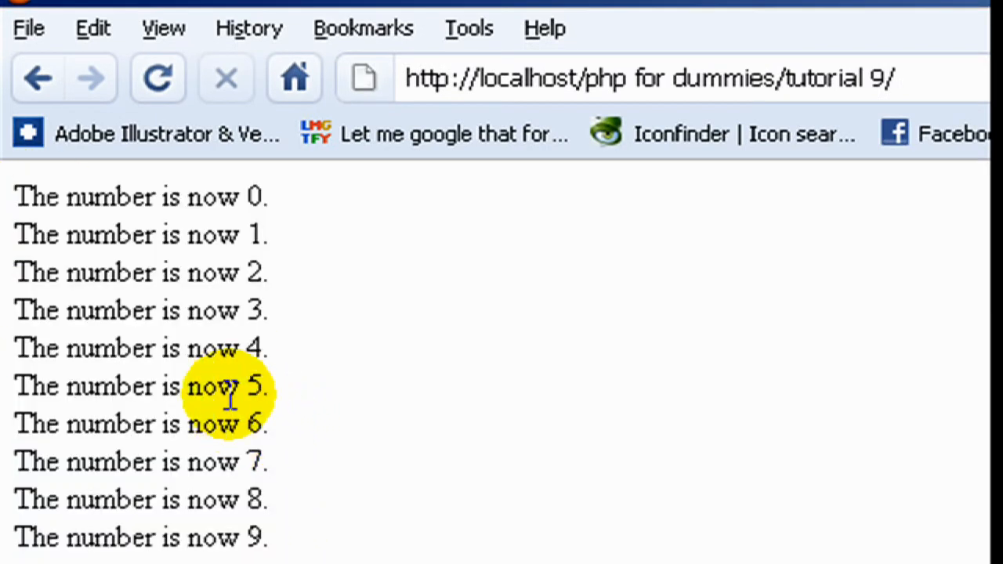
{"action": "mouse_move", "coordinate": [368, 540]}
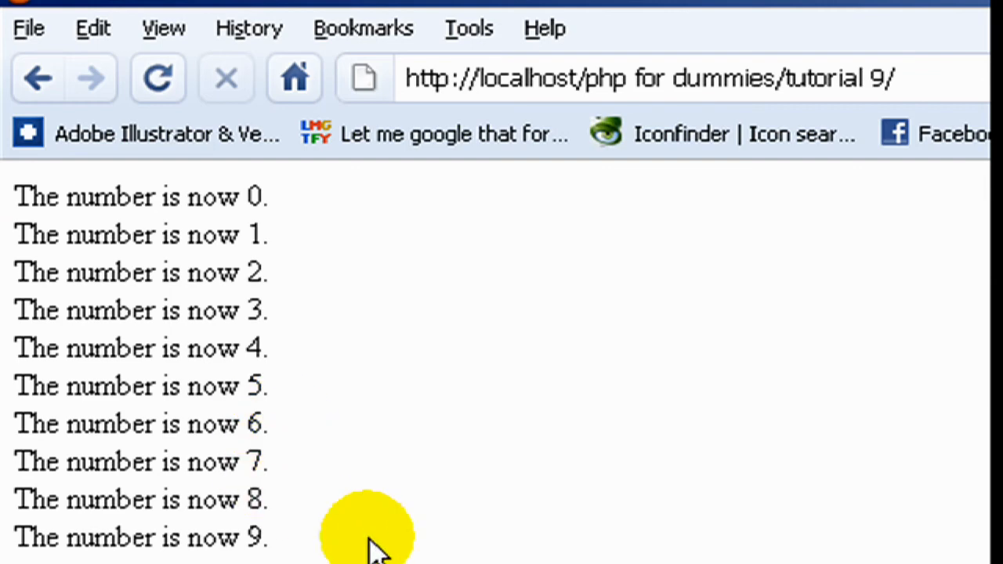
{"action": "mouse_move", "coordinate": [279, 552]}
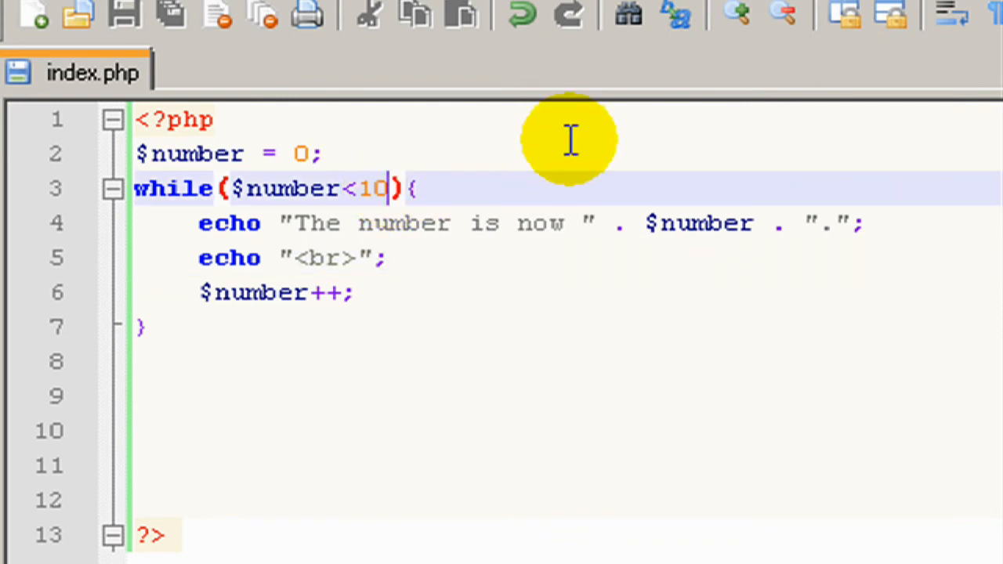
Step: Change the while condition's limit from 10 to 1000
{"action": "key", "text": "BackSpace"}
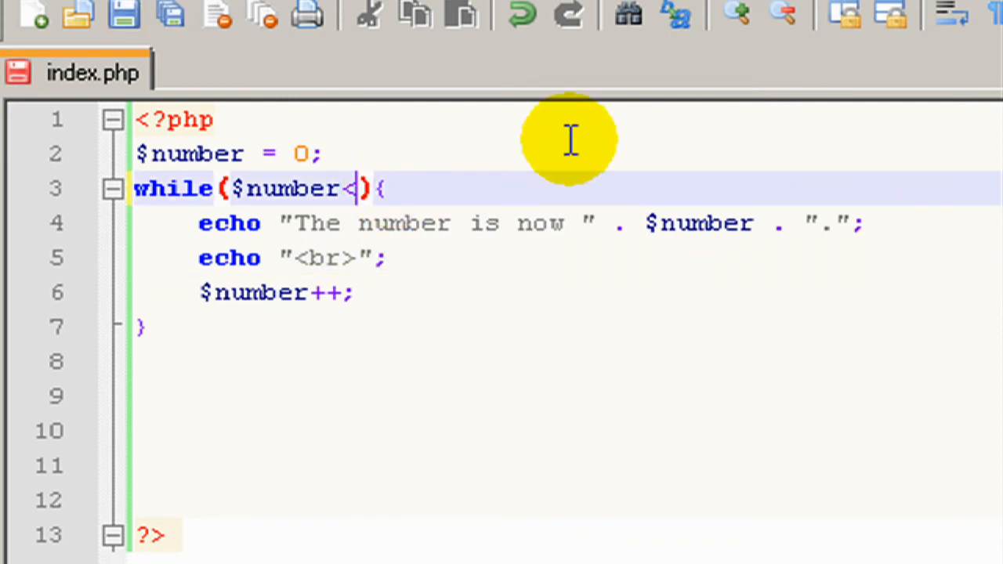
{"action": "type", "text": "1000"}
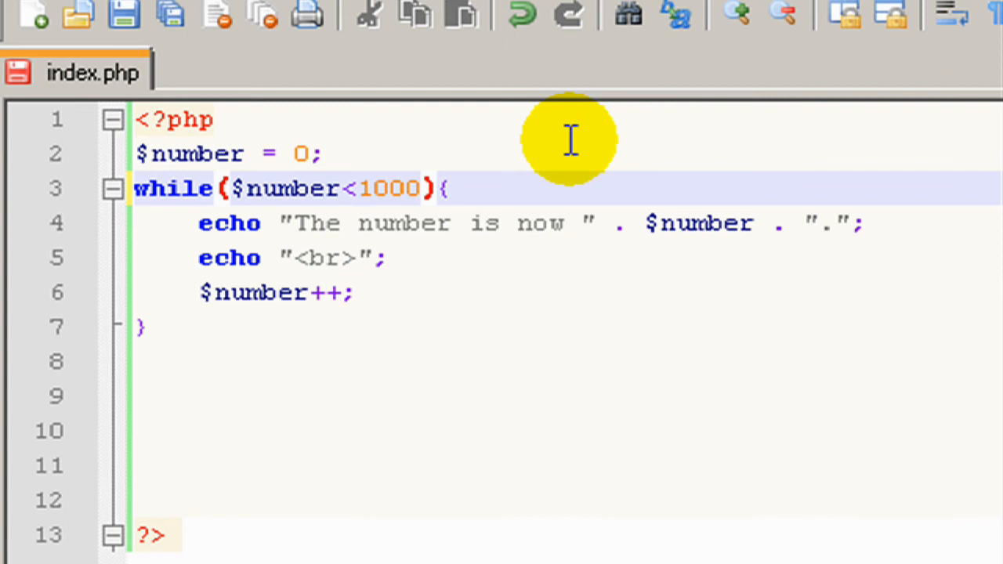